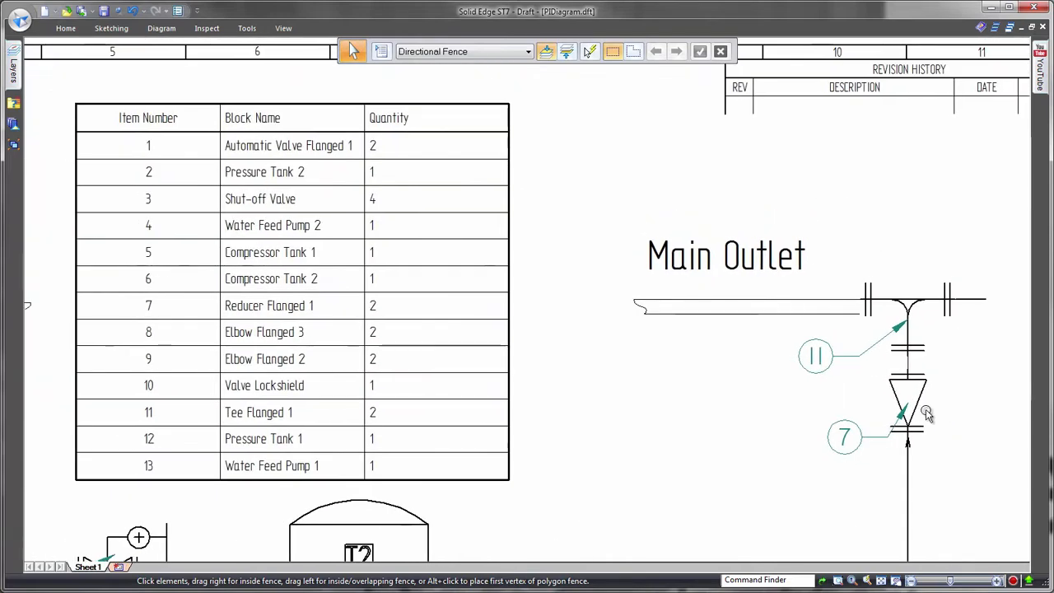
Place a dimension on the newly sketched 3D path segment between the existing piping.
{"action": "scroll", "scroll_direction": "down", "scroll_amount": 3}
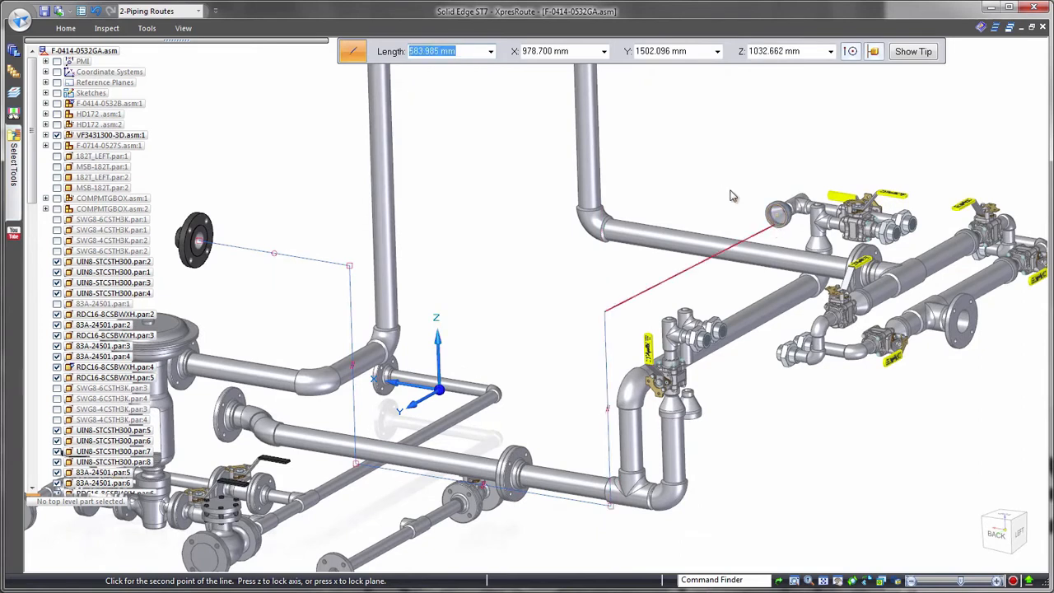
{"action": "mouse_move", "coordinate": [690, 531]}
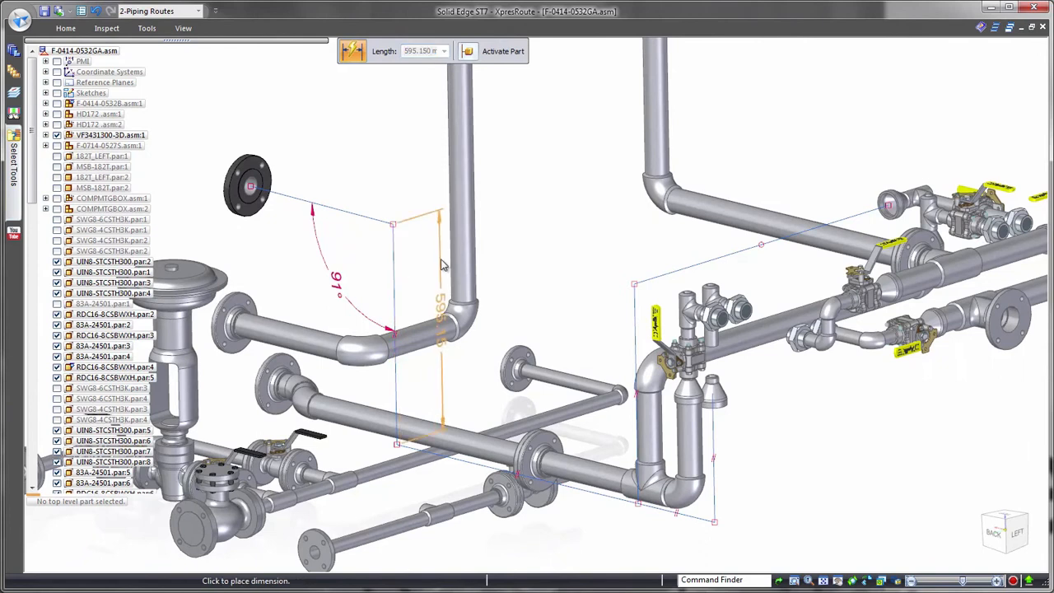
{"action": "left_click", "coordinate": [441, 263]}
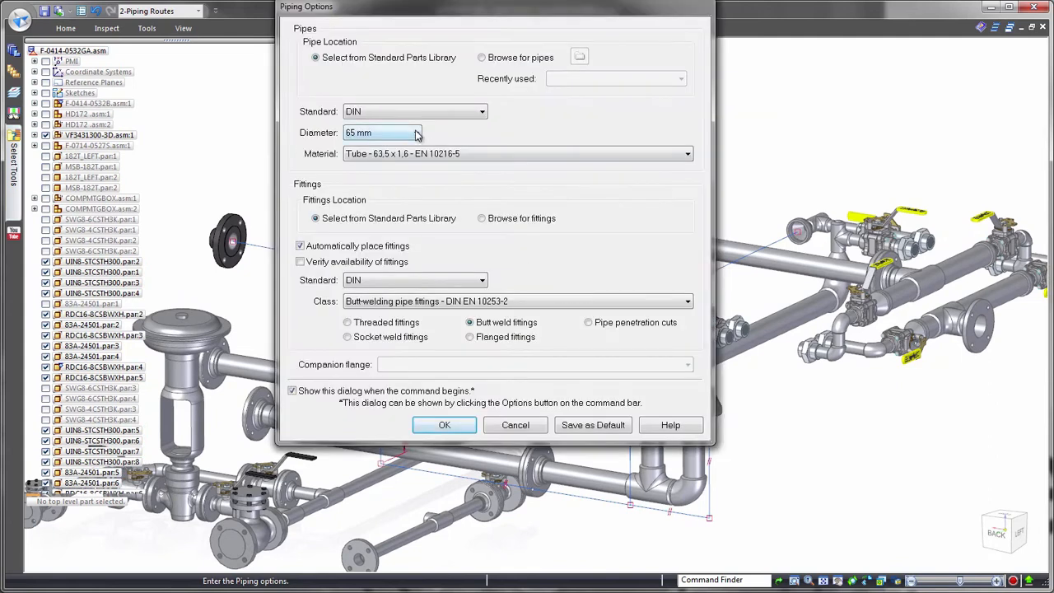
Choose the 65 mm pipe diameter in Piping Options for the DIN butt-weld tube.
{"action": "left_click", "coordinate": [445, 425]}
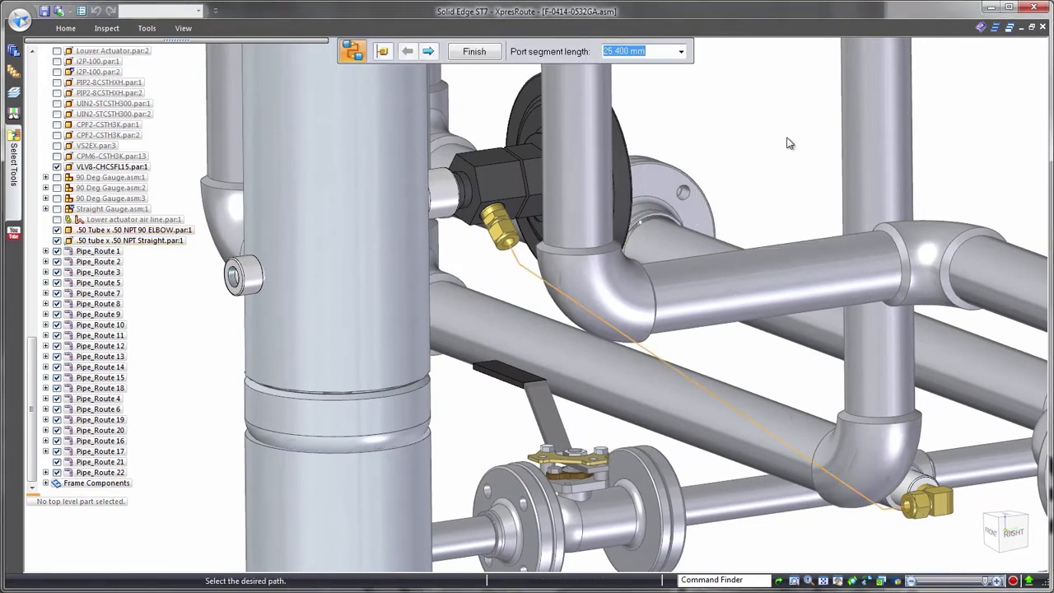
Cycle Path Finder solutions and accept the tube path running down to the lower valve.
{"action": "left_click", "coordinate": [429, 51]}
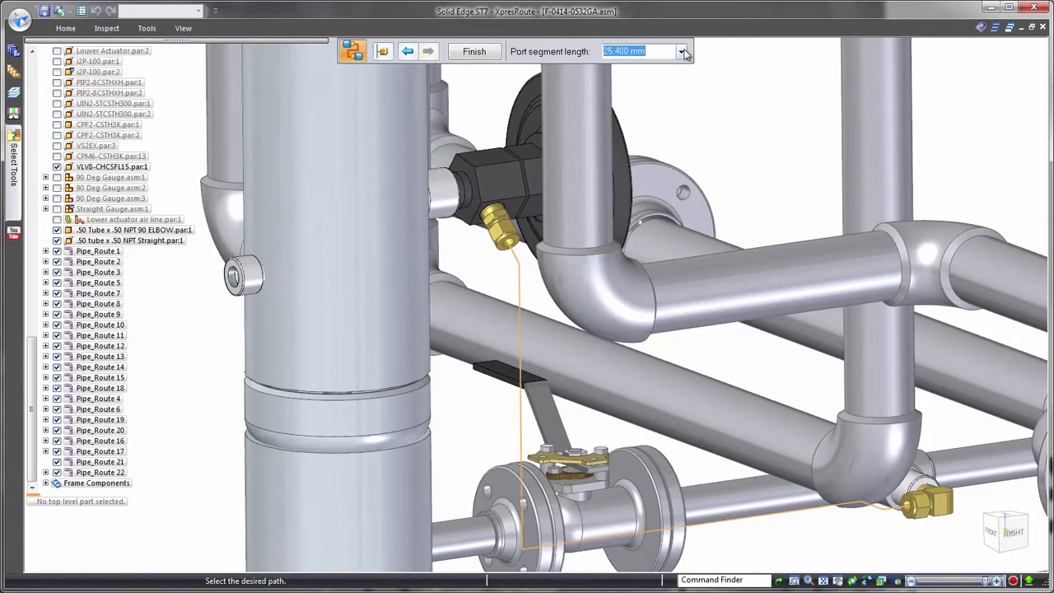
{"action": "left_click", "coordinate": [474, 51]}
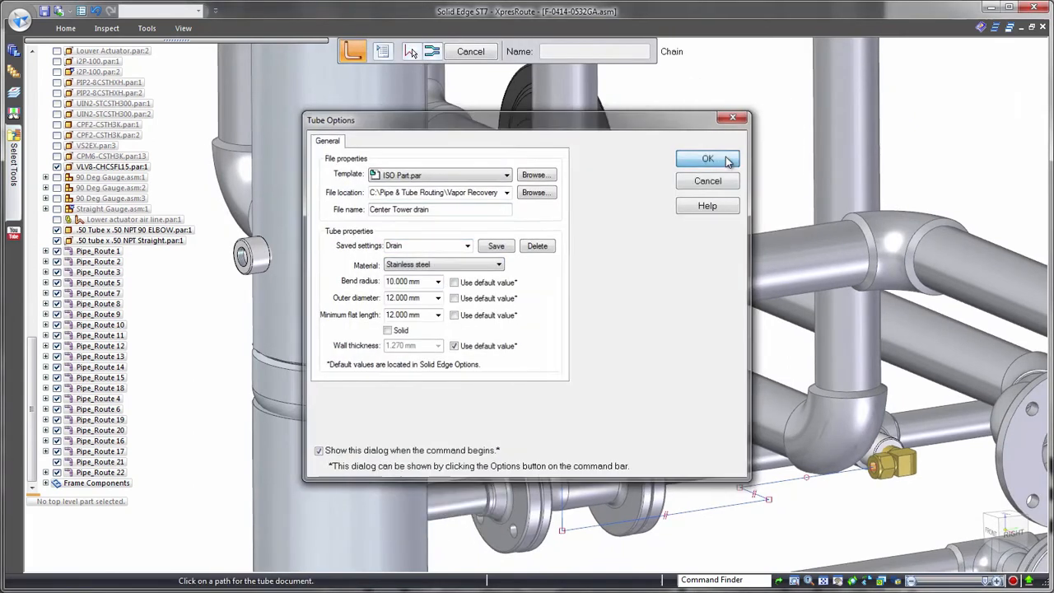
Create the stainless steel Center Tower drain tube with End 1 extended 10 mm.
{"action": "left_click", "coordinate": [707, 158]}
{"action": "type", "text": "10"}
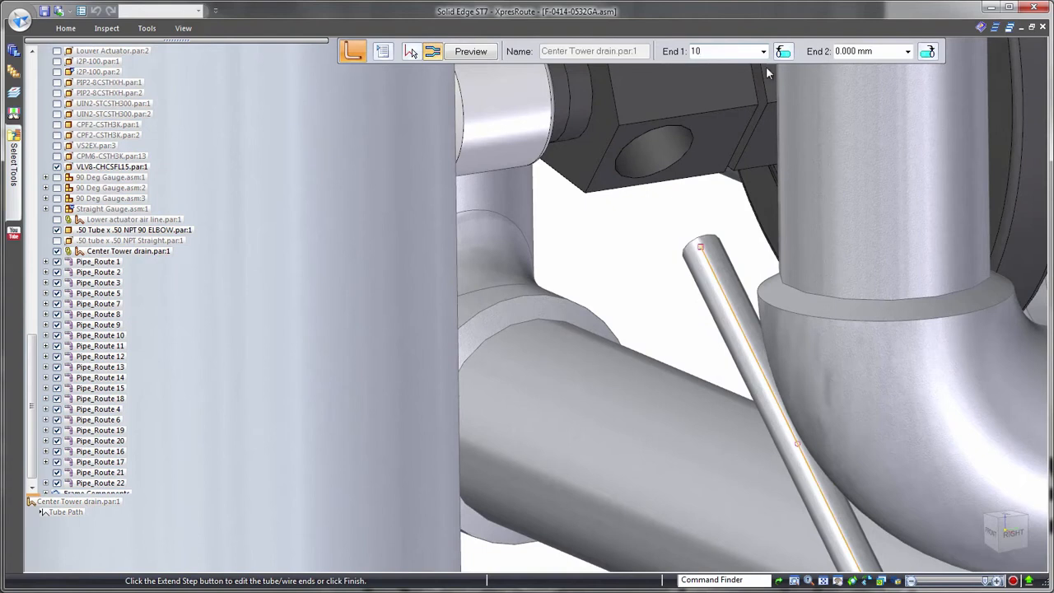
{"action": "left_click", "coordinate": [471, 51]}
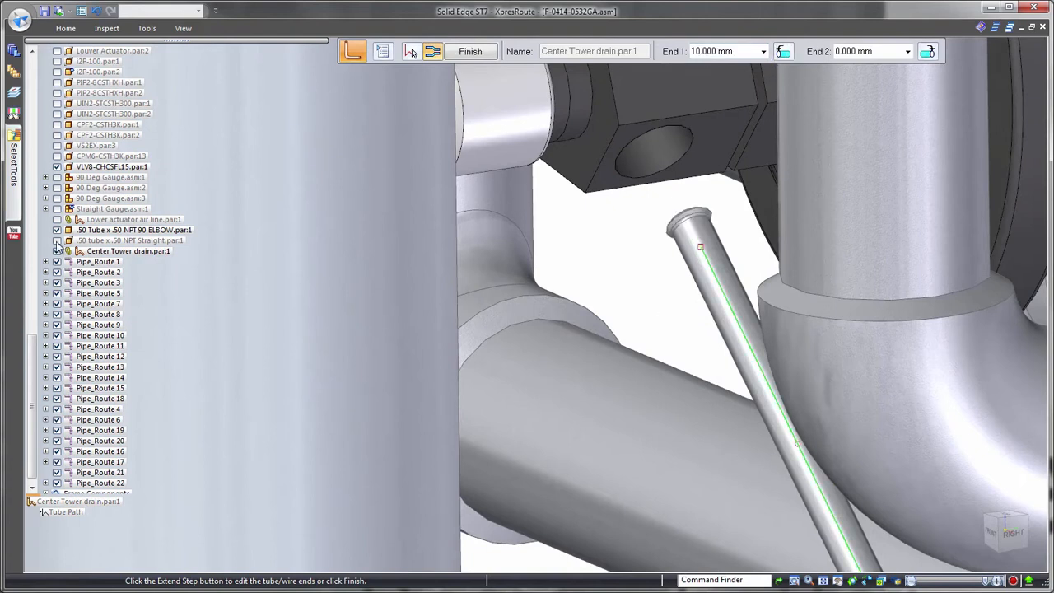
{"action": "left_click", "coordinate": [471, 51]}
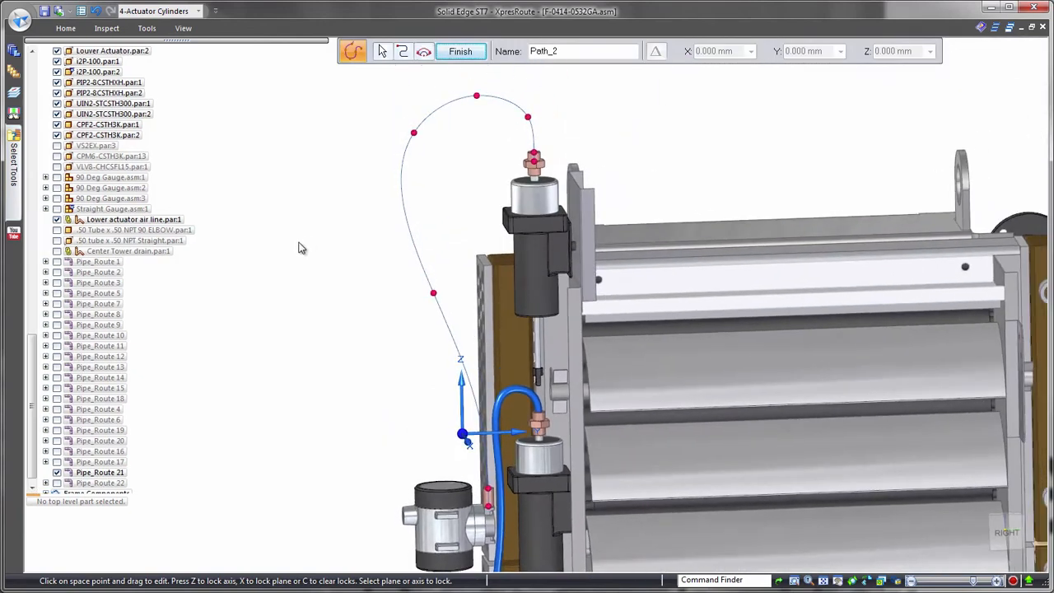
Reshape the Path_2 hose spline between the top cylinder and the lower cylinder fitting.
{"action": "left_click", "coordinate": [462, 51]}
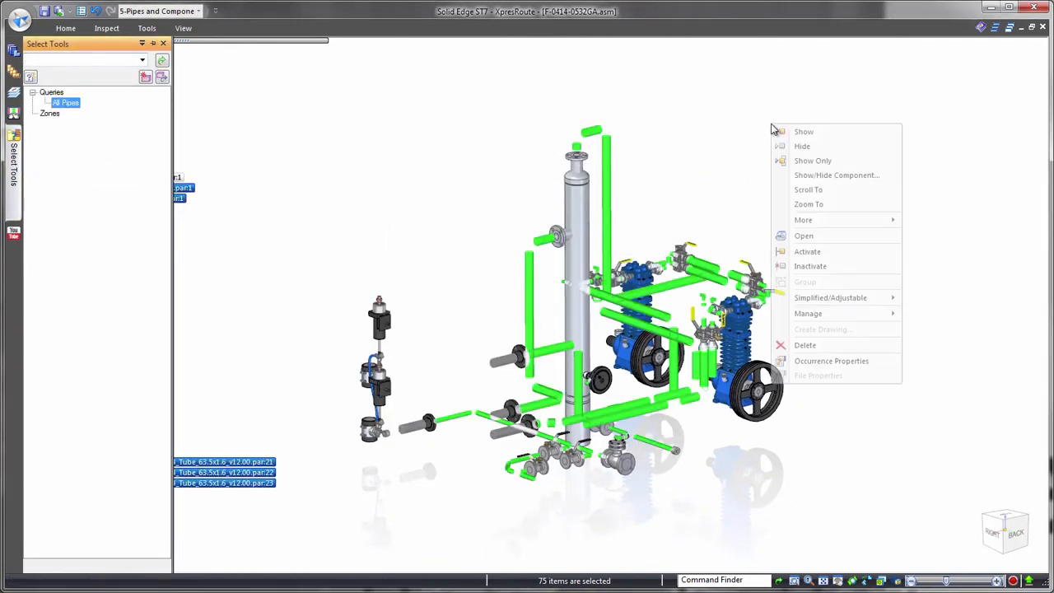
Turn visibility off for all selected pipes via Show/Hide Component.
{"action": "left_click", "coordinate": [837, 175]}
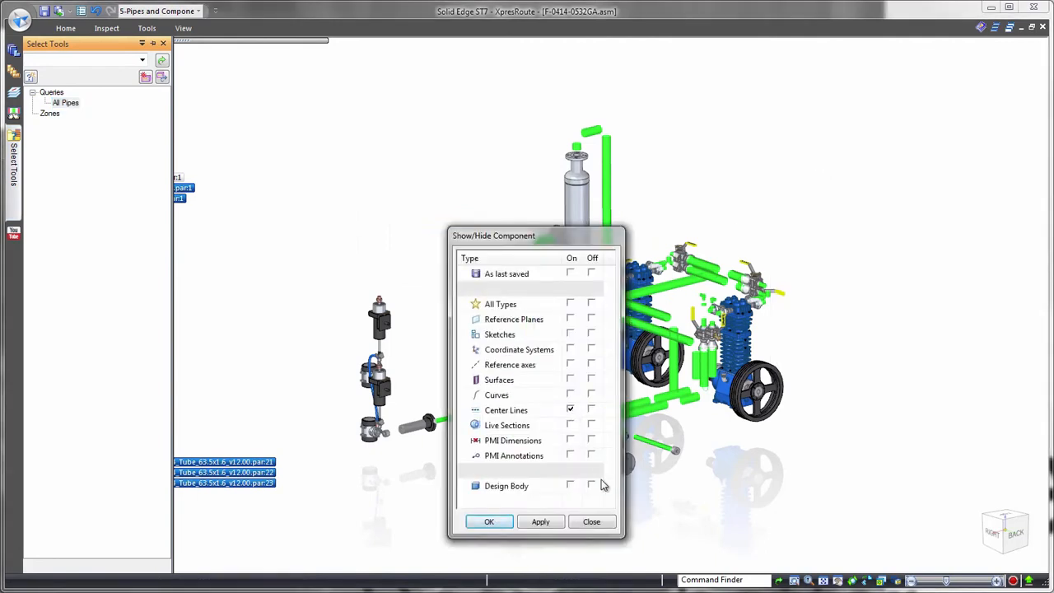
{"action": "left_click", "coordinate": [591, 520]}
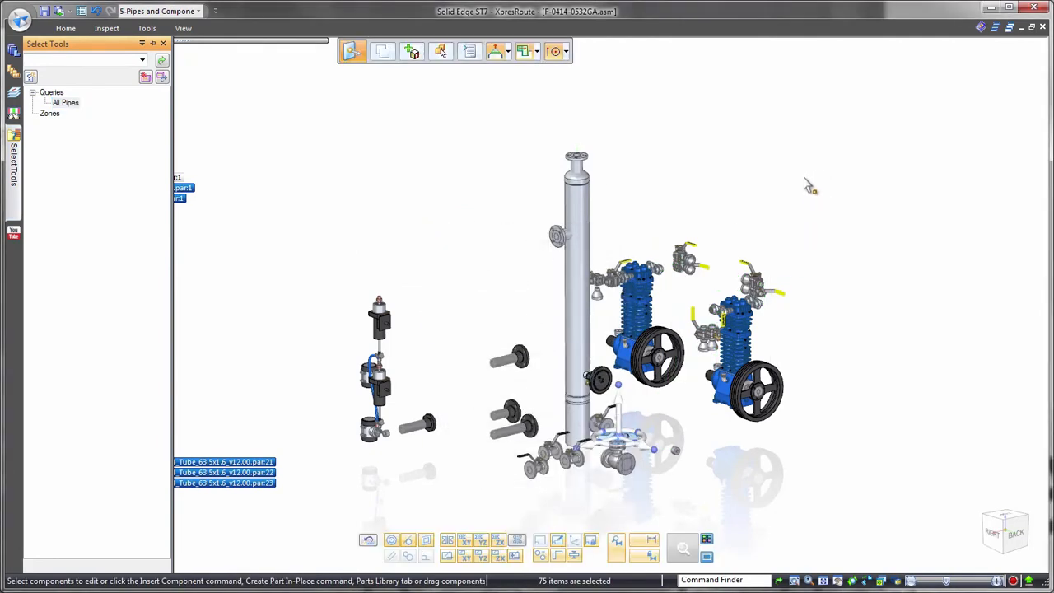
{"action": "left_click", "coordinate": [20, 10]}
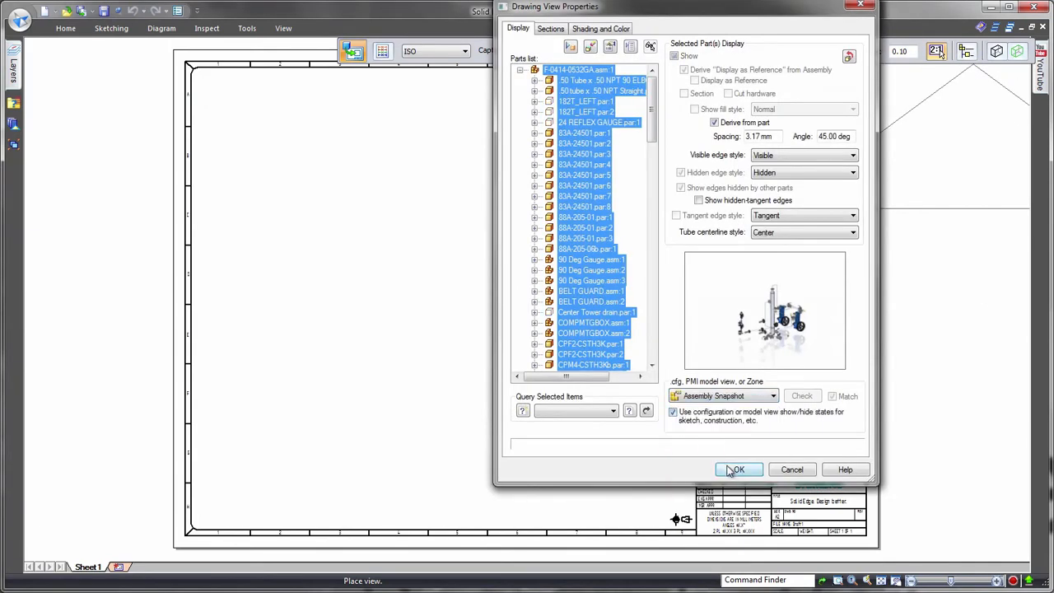
Confirm the View Wizard drawing view on Sheet 1 and dimension along the column.
{"action": "left_click", "coordinate": [737, 470]}
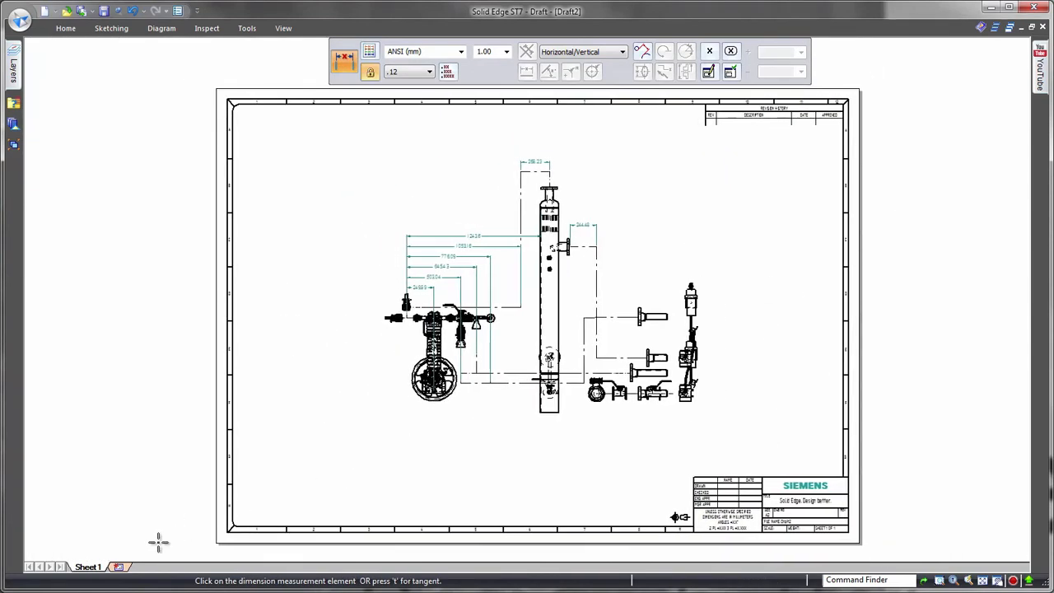
{"action": "left_click", "coordinate": [125, 567]}
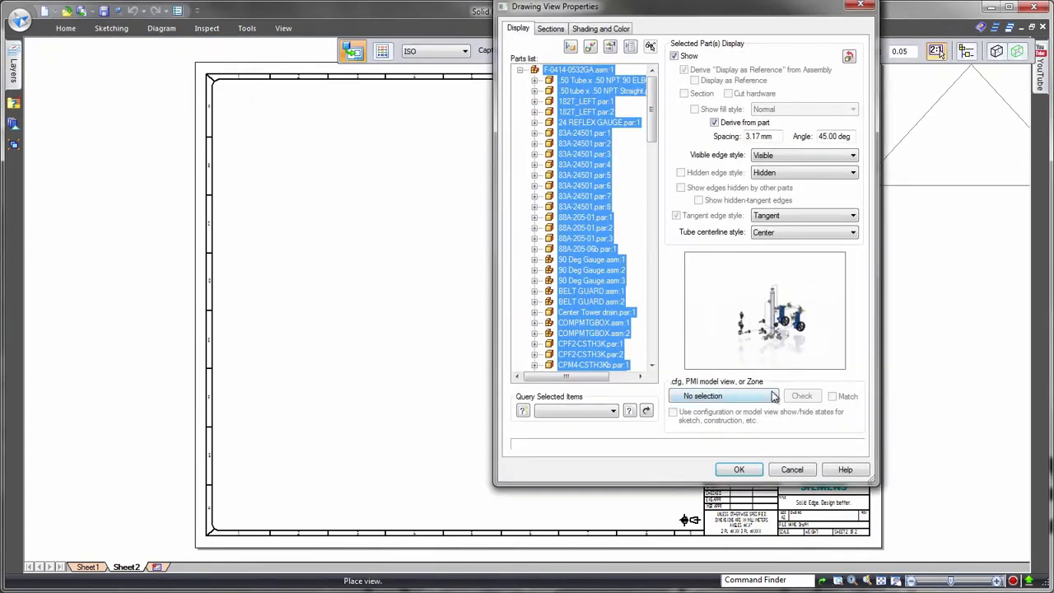
Confirm the View Wizard settings and place the pictorial piping view on Sheet 2.
{"action": "left_click", "coordinate": [738, 468]}
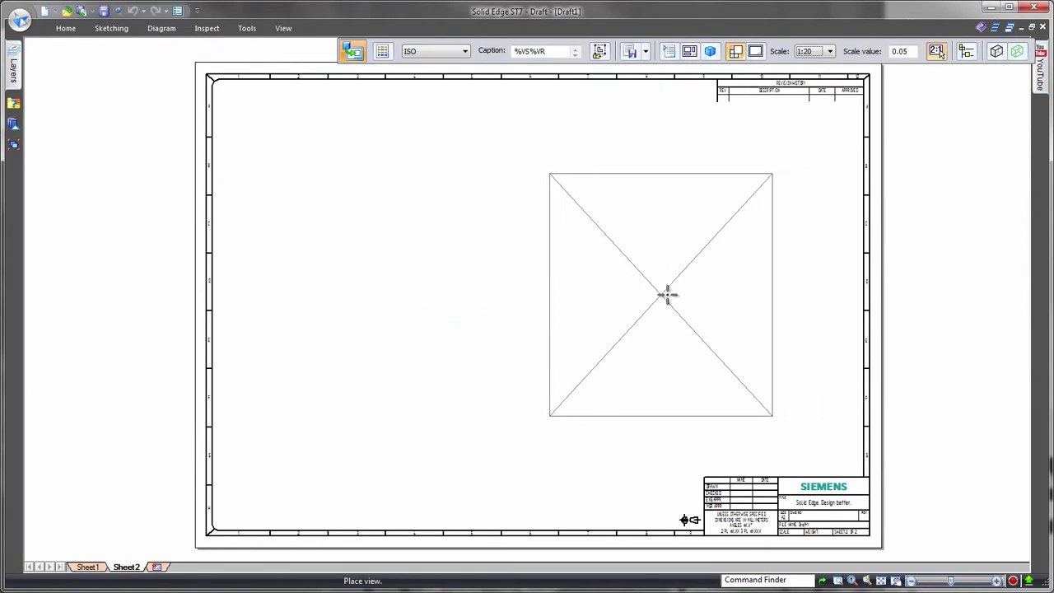
{"action": "left_click", "coordinate": [667, 305]}
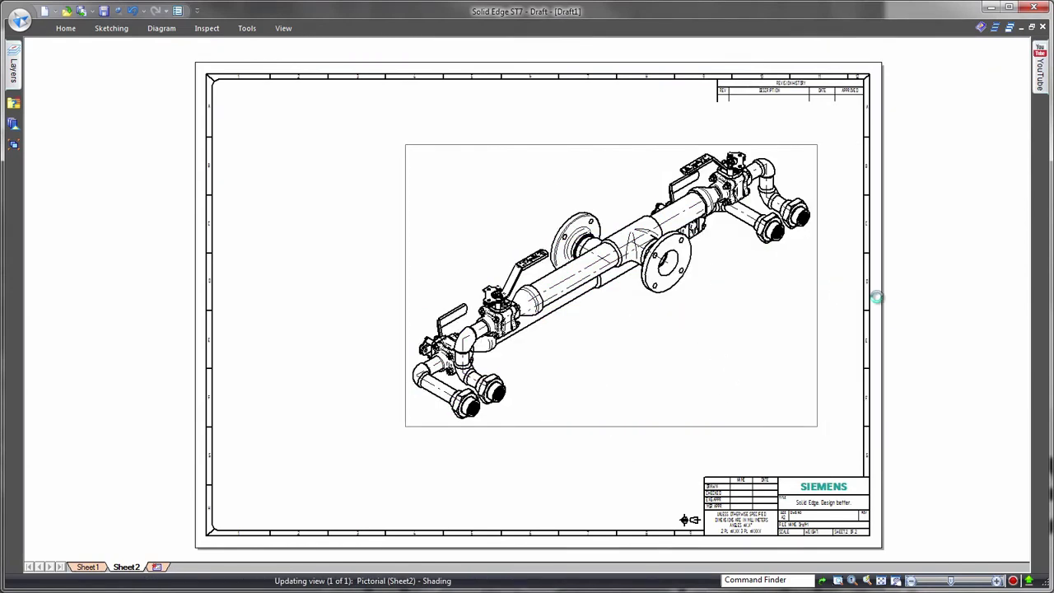
{"action": "left_click", "coordinate": [609, 283]}
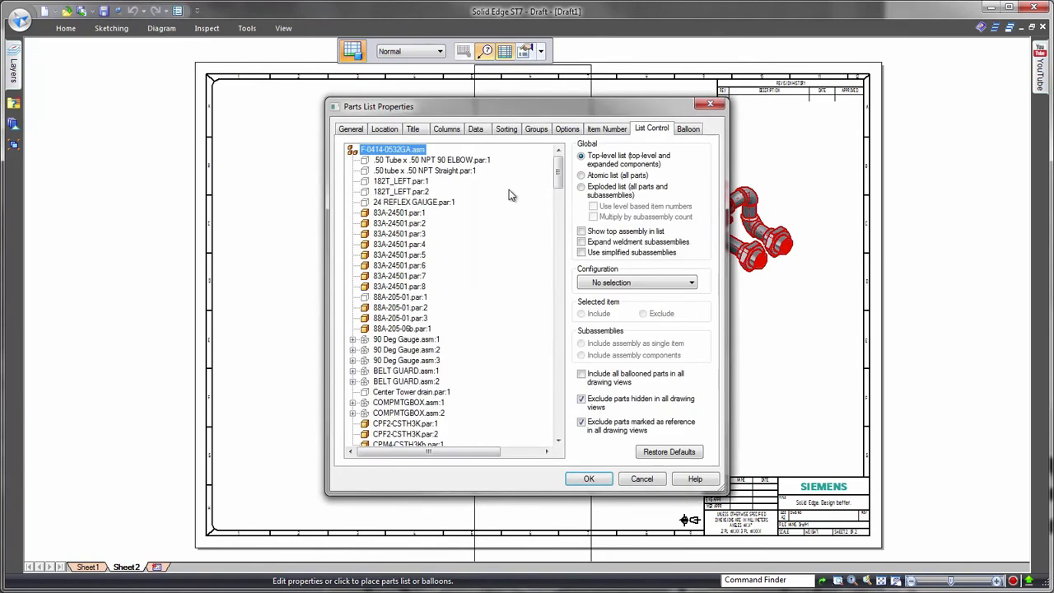
Set the parts list to include pipes and fittings, then place it left of the view.
{"action": "left_click", "coordinate": [567, 129]}
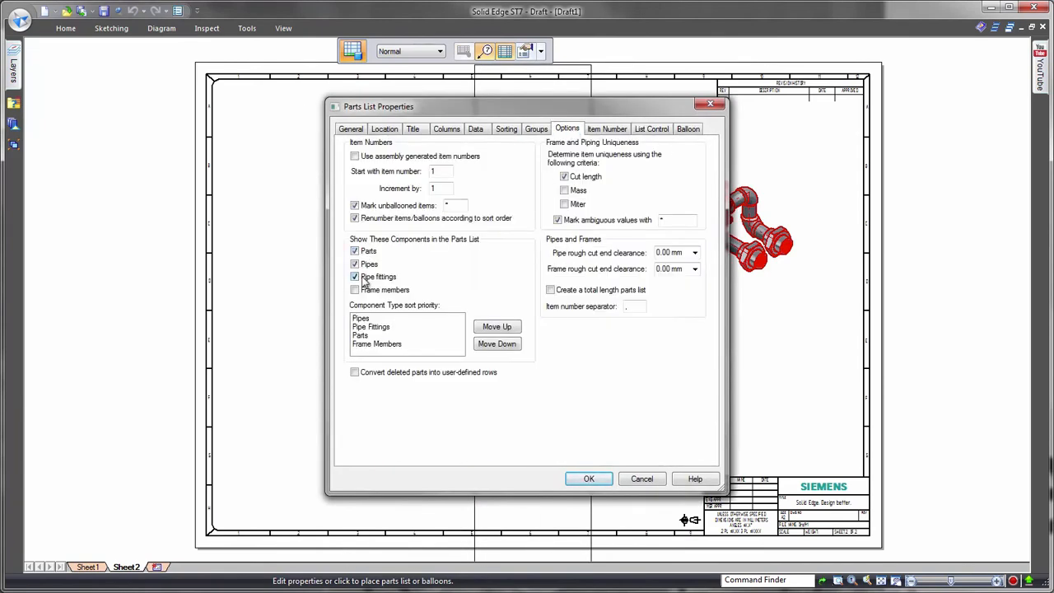
{"action": "left_click", "coordinate": [652, 129]}
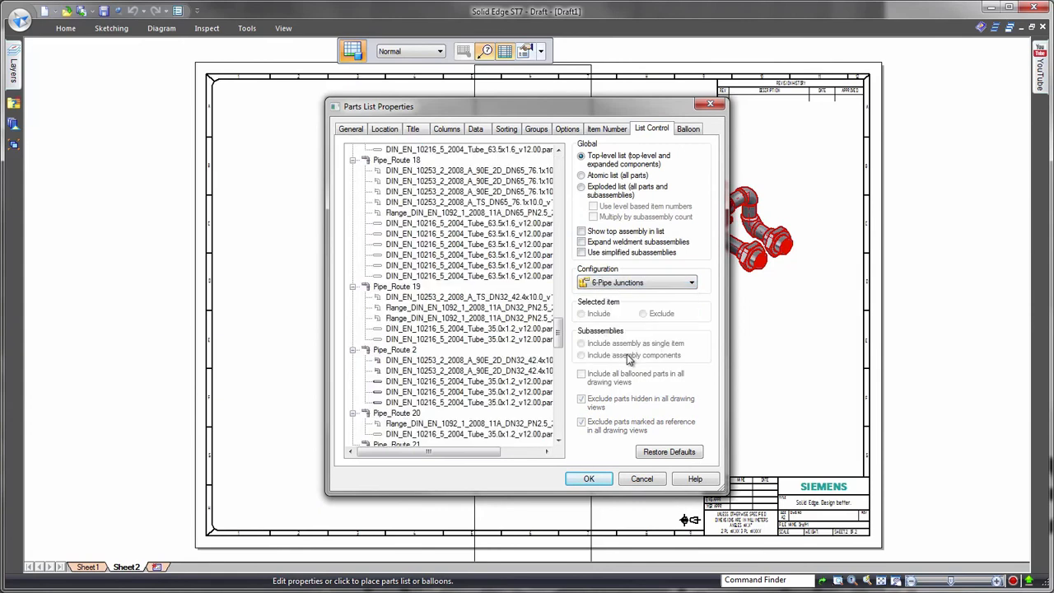
{"action": "left_click", "coordinate": [589, 477]}
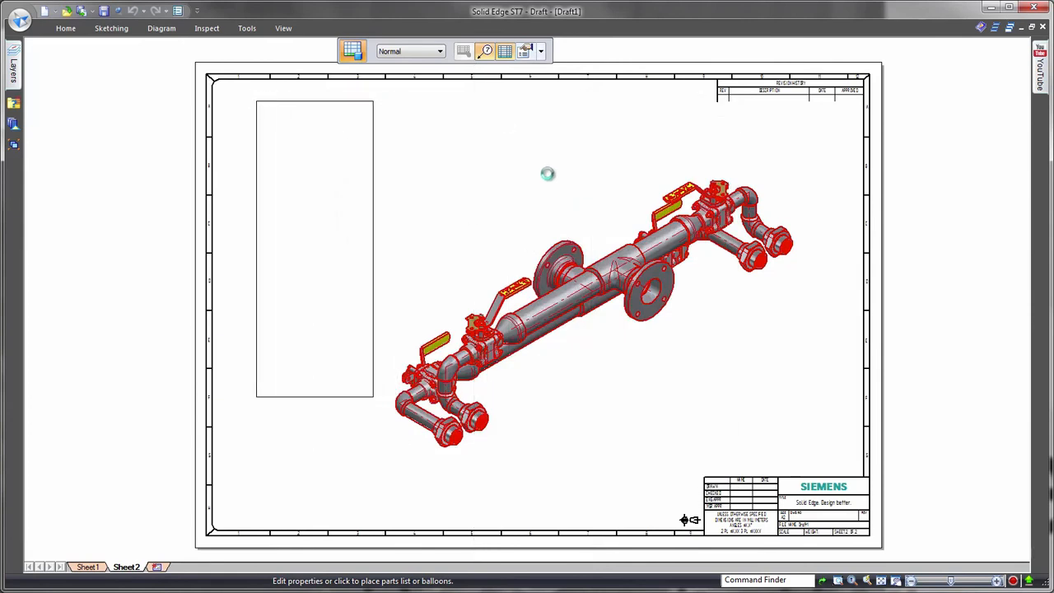
{"action": "left_click", "coordinate": [313, 247]}
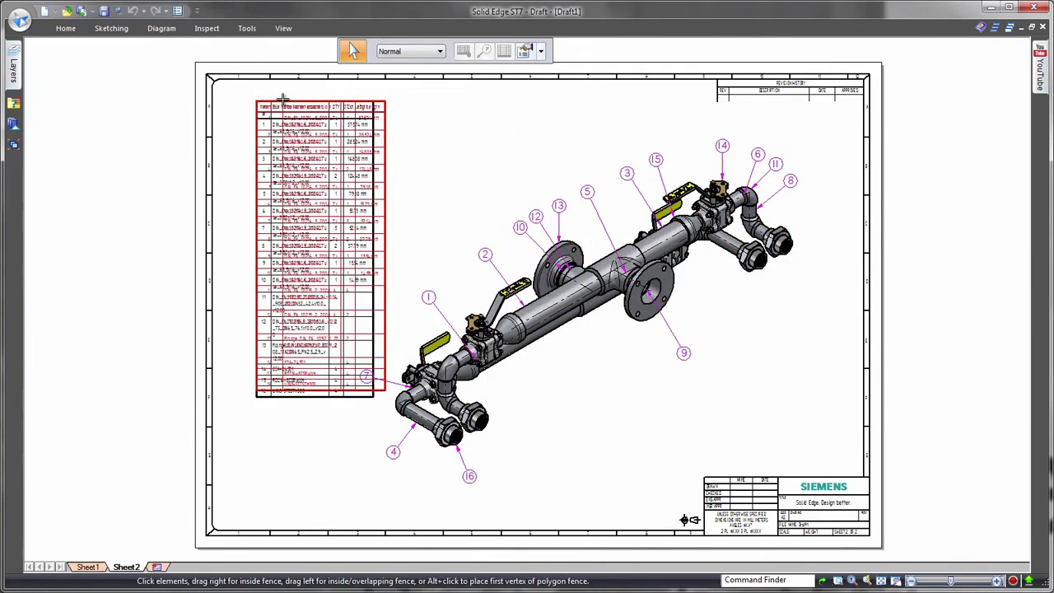